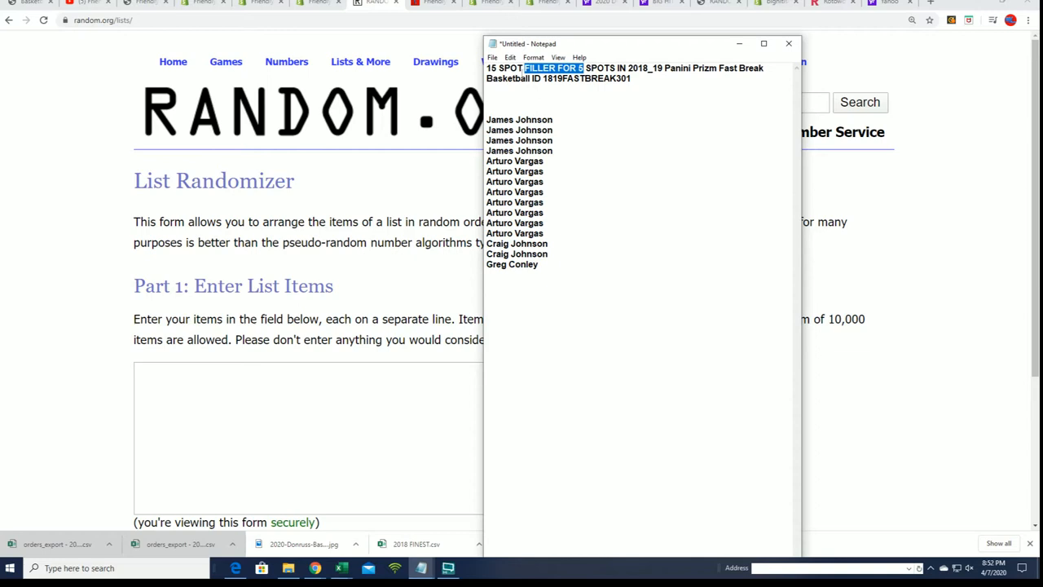
Select the 2018-19 Panini Prizm Fast Break filler title line in Notepad
triple_click(529, 67)
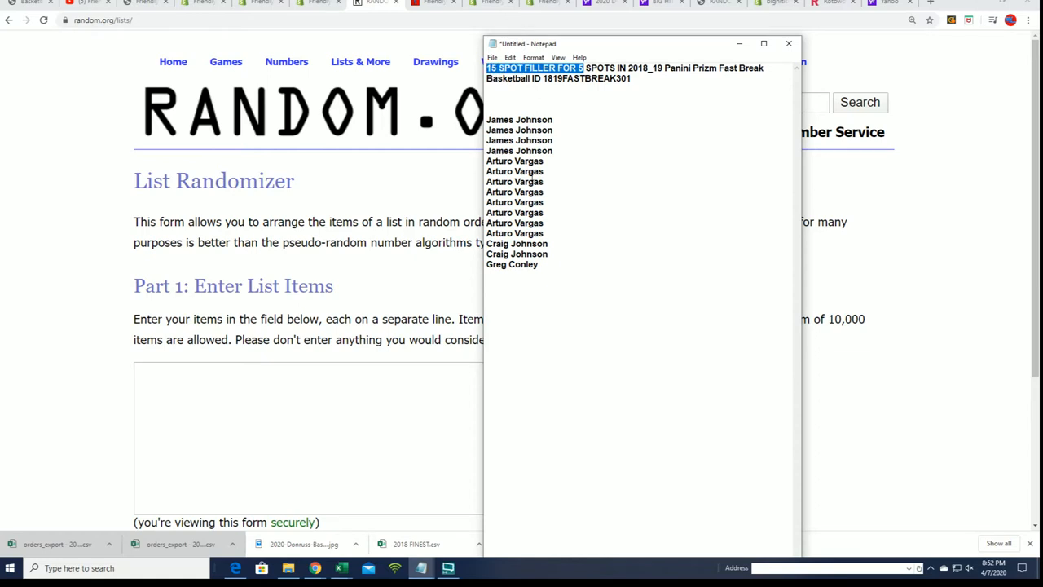
mouse_move(537, 98)
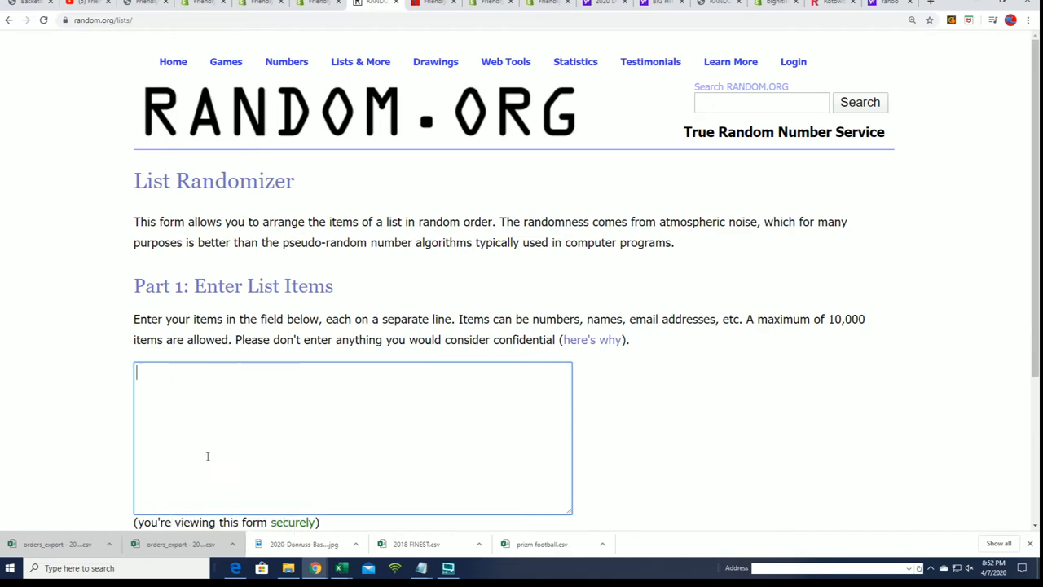
Enter the 15 entrant names and randomize the list three times
click(173, 414)
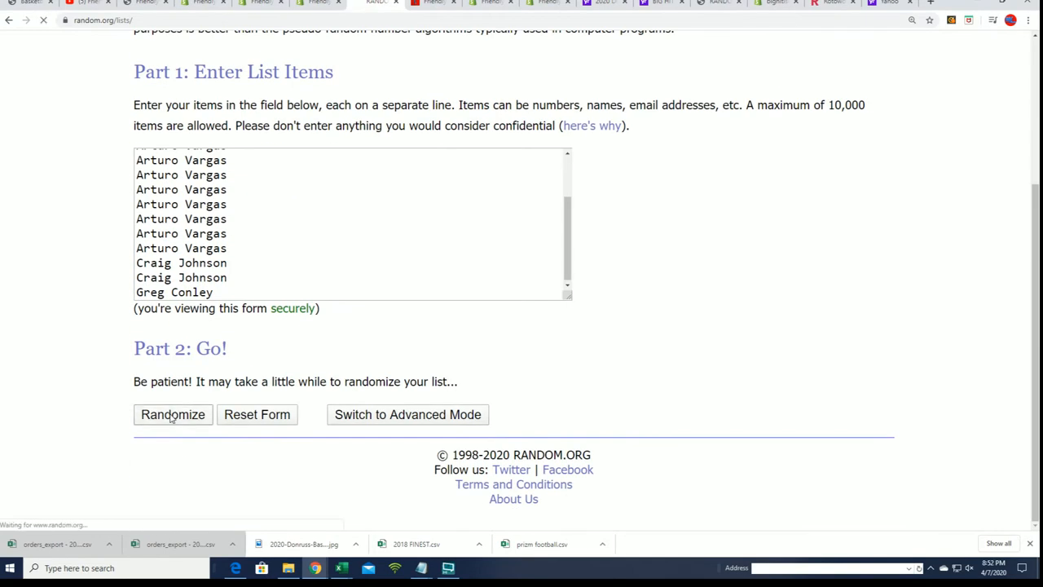
click(173, 414)
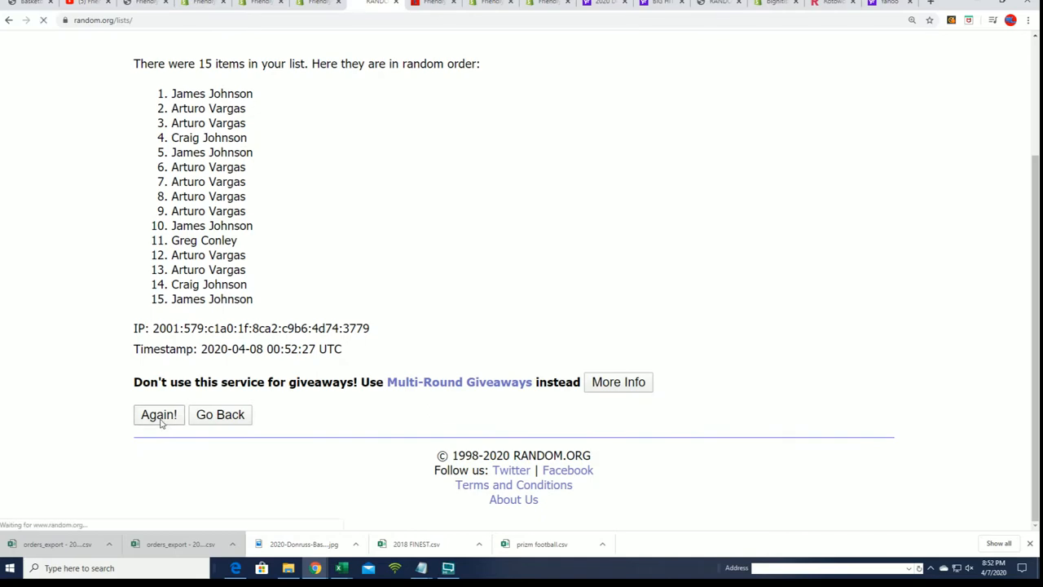
click(158, 414)
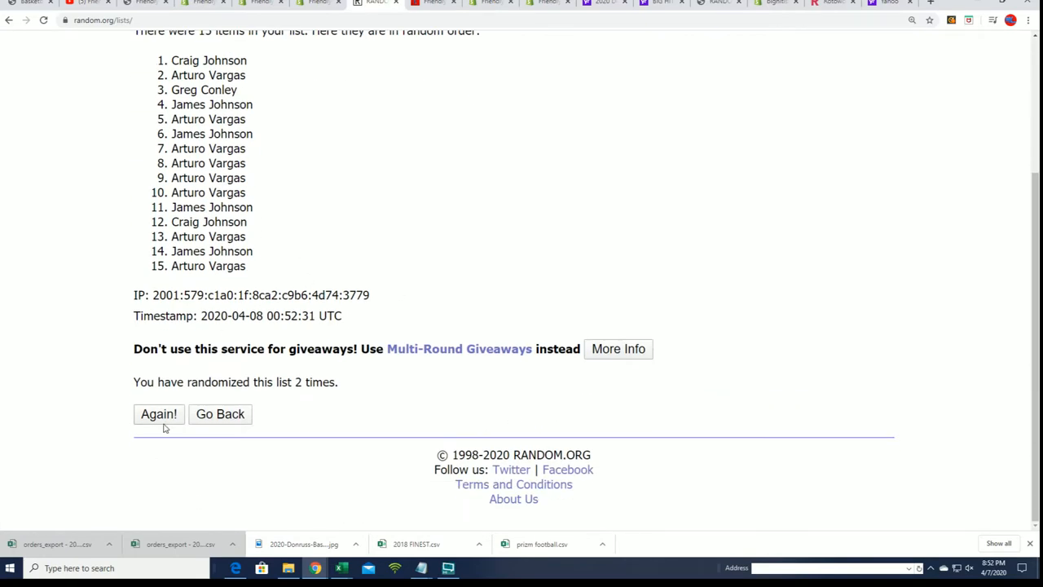
click(158, 414)
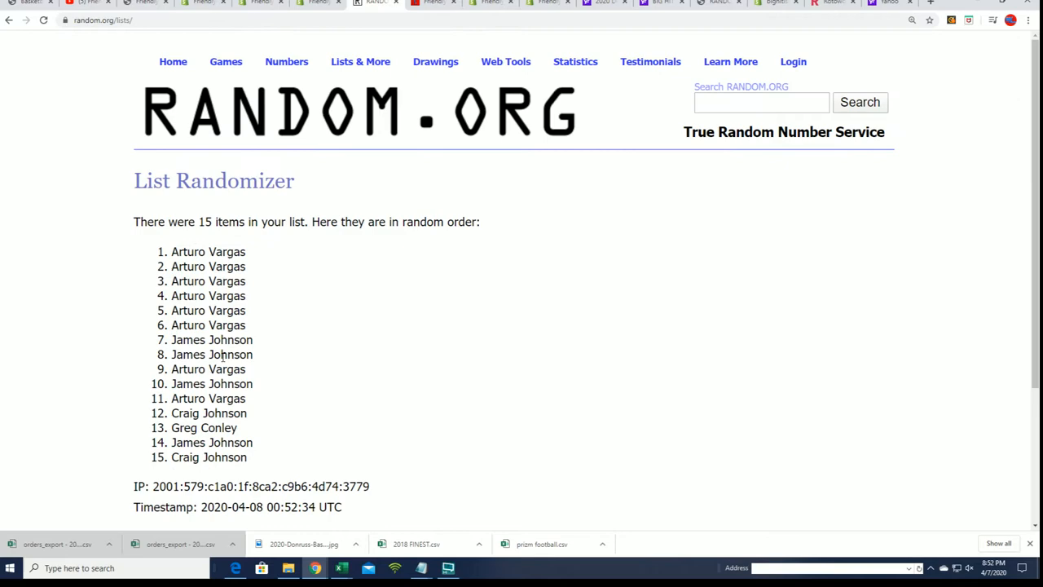
scroll(down, 3)
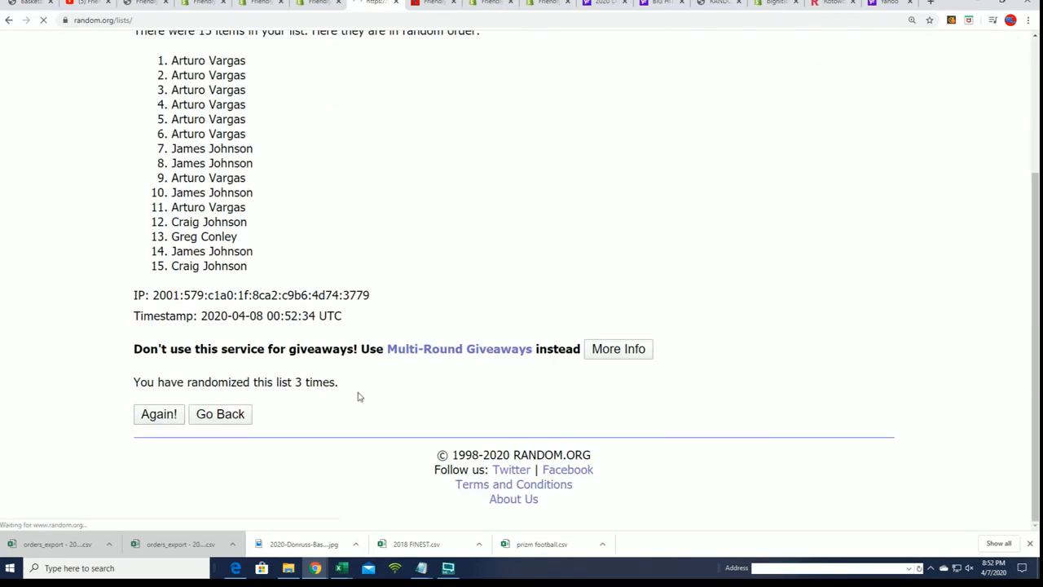
Shuffle four more times for seven total, then select the top five names
click(159, 413)
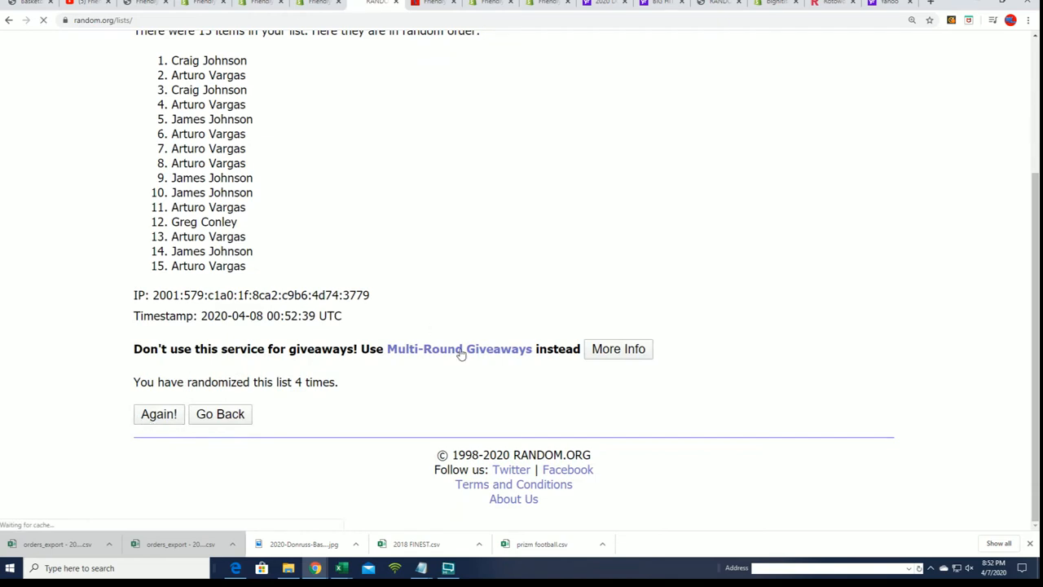
click(158, 414)
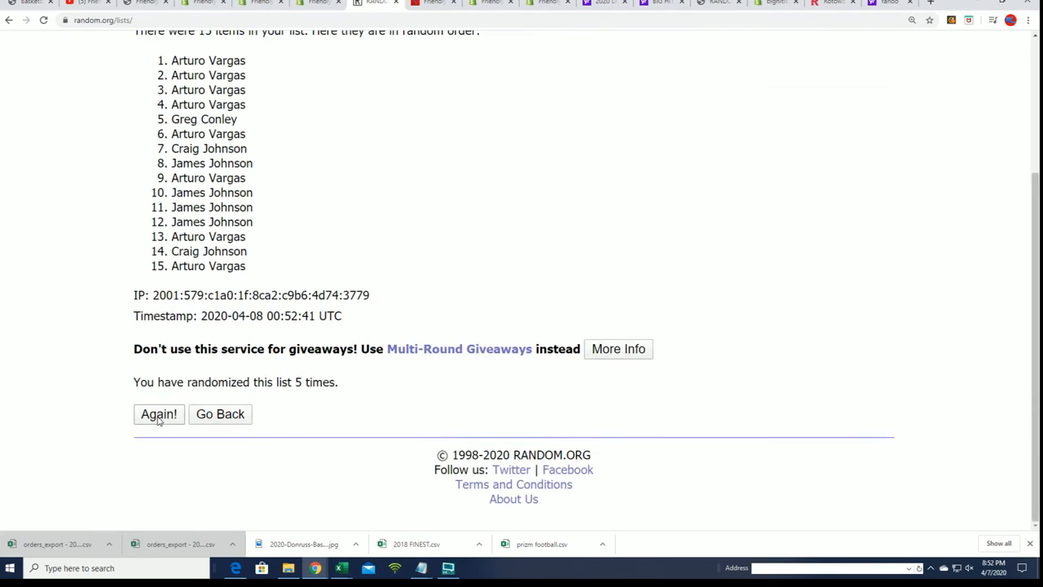
click(158, 414)
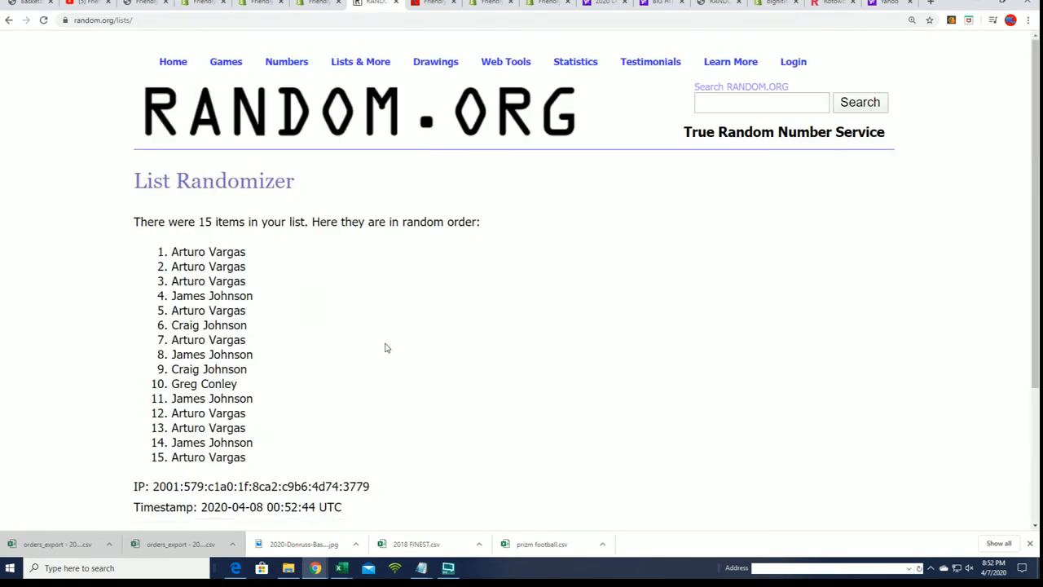
scroll(down, 3)
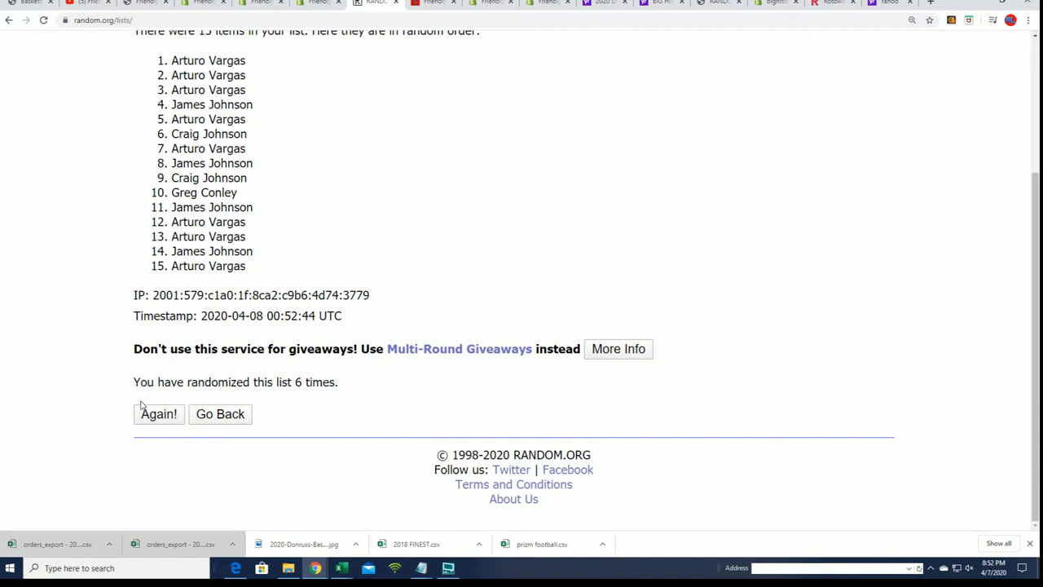
click(158, 413)
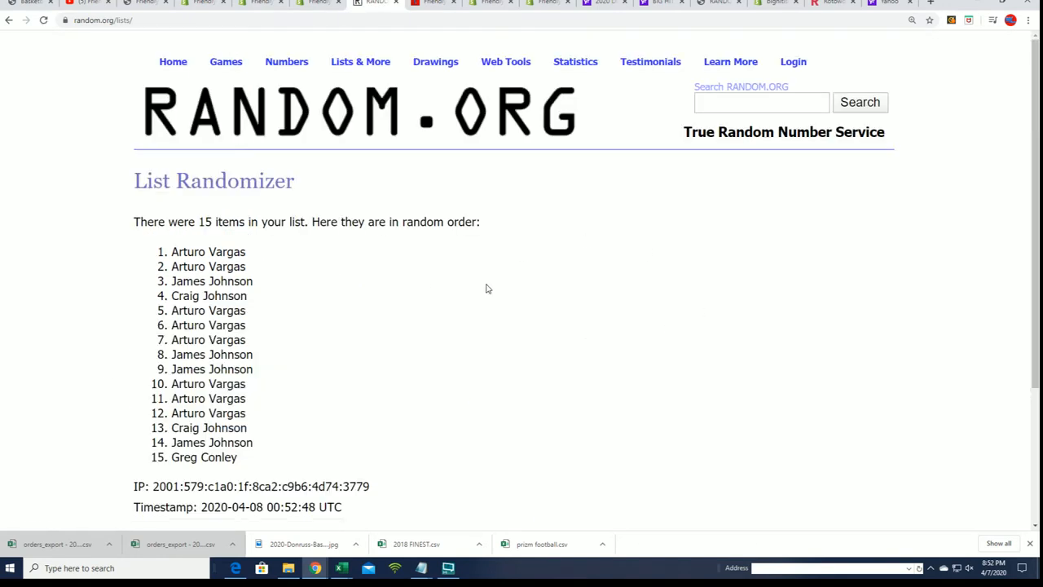
mouse_move(252, 316)
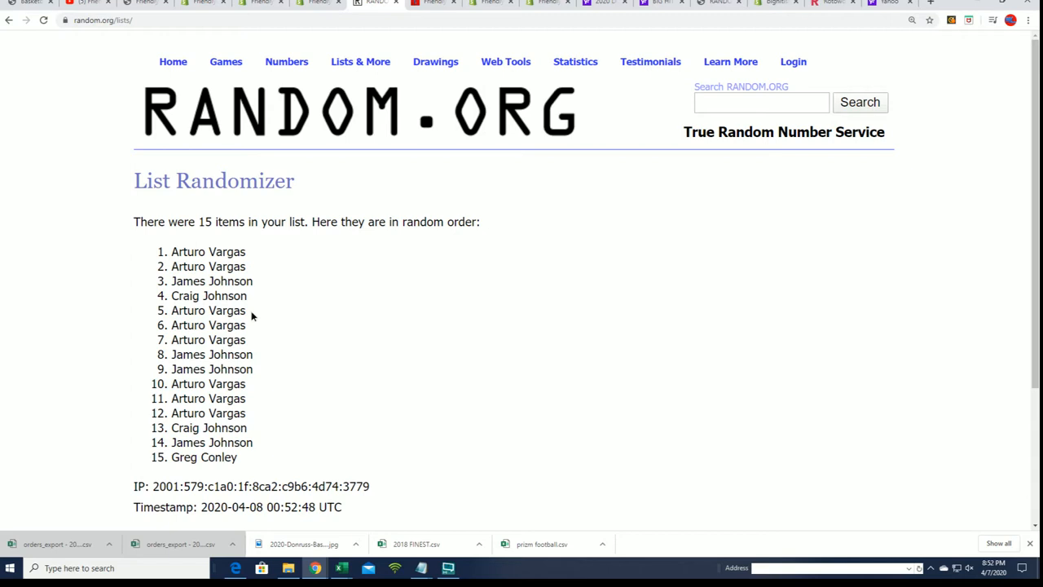
drag(171, 251, 253, 313)
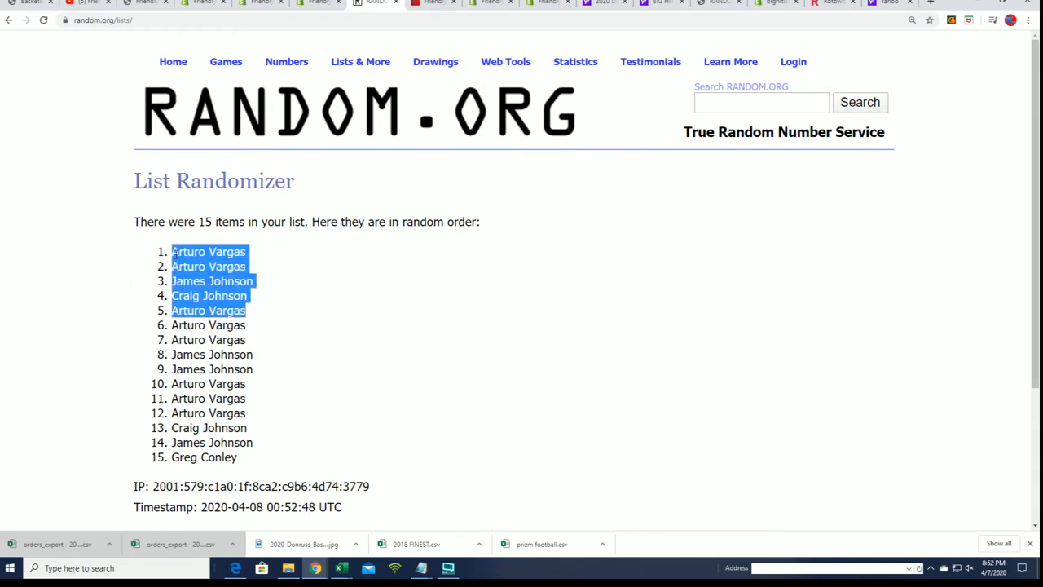
Paste the five winning names into the note beneath the full entrant list
scroll(down, 3)
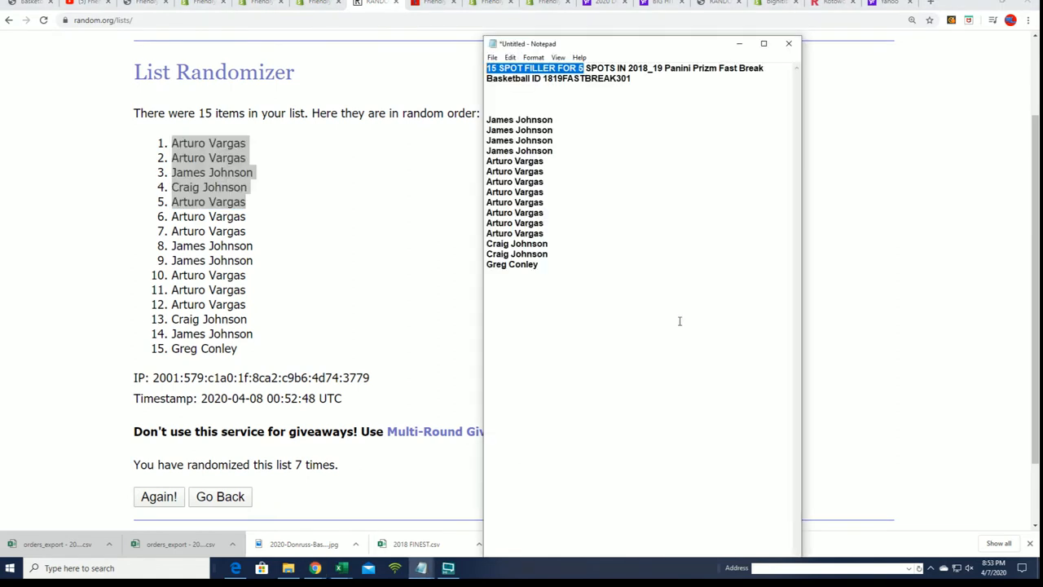
click(627, 260)
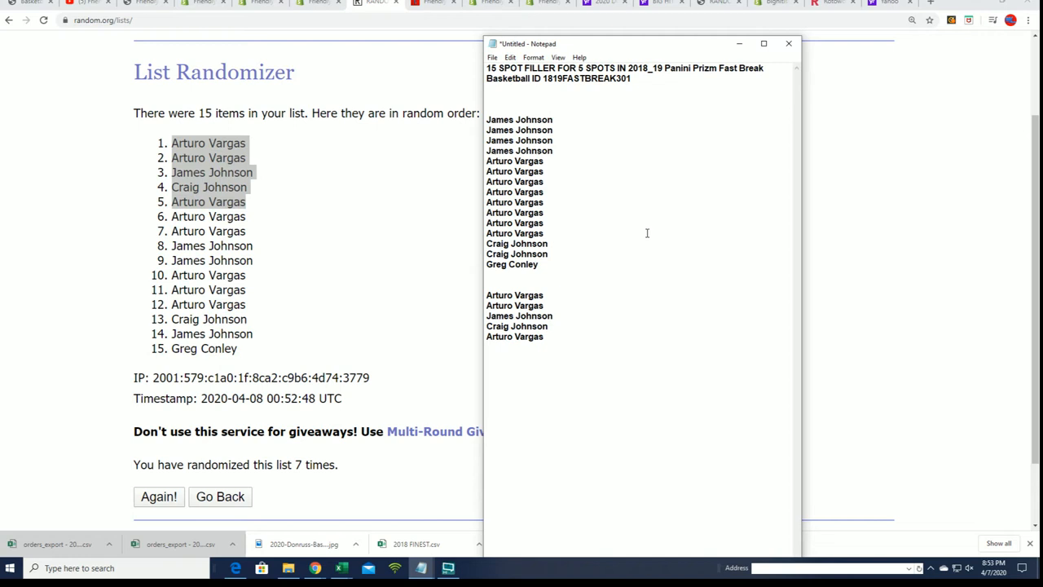
mouse_move(647, 83)
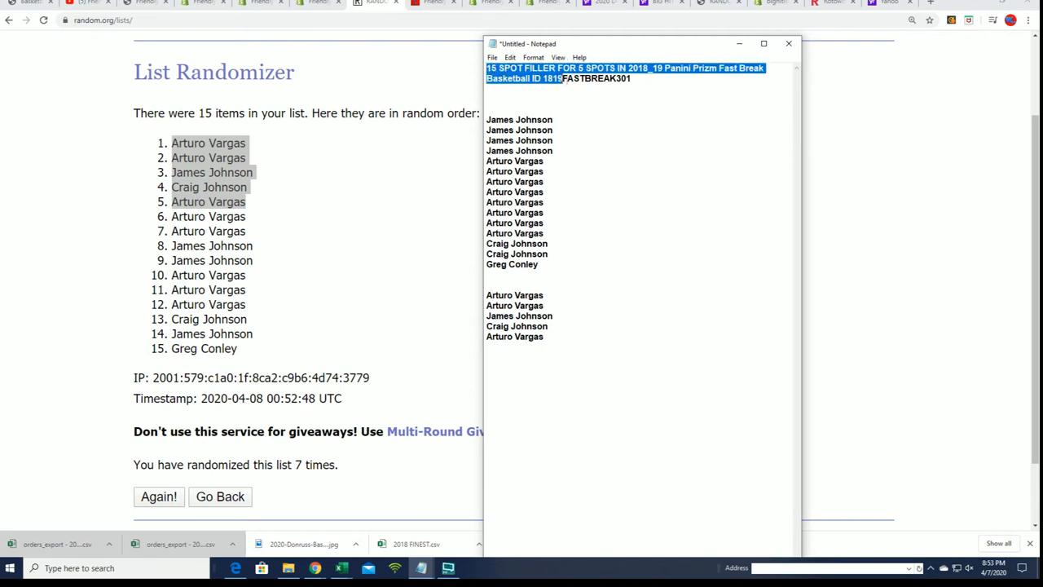
click(544, 294)
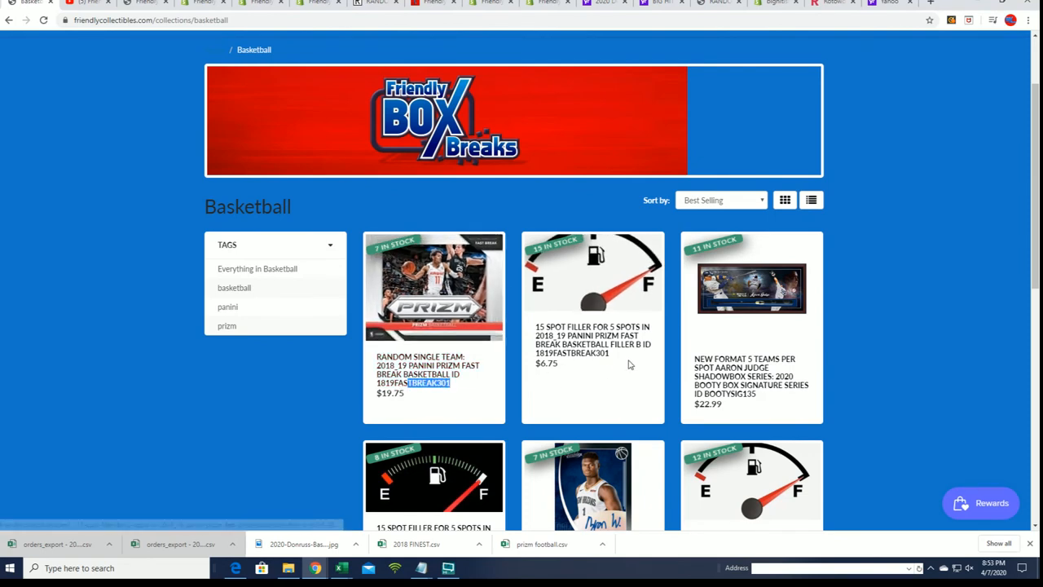
mouse_move(556, 299)
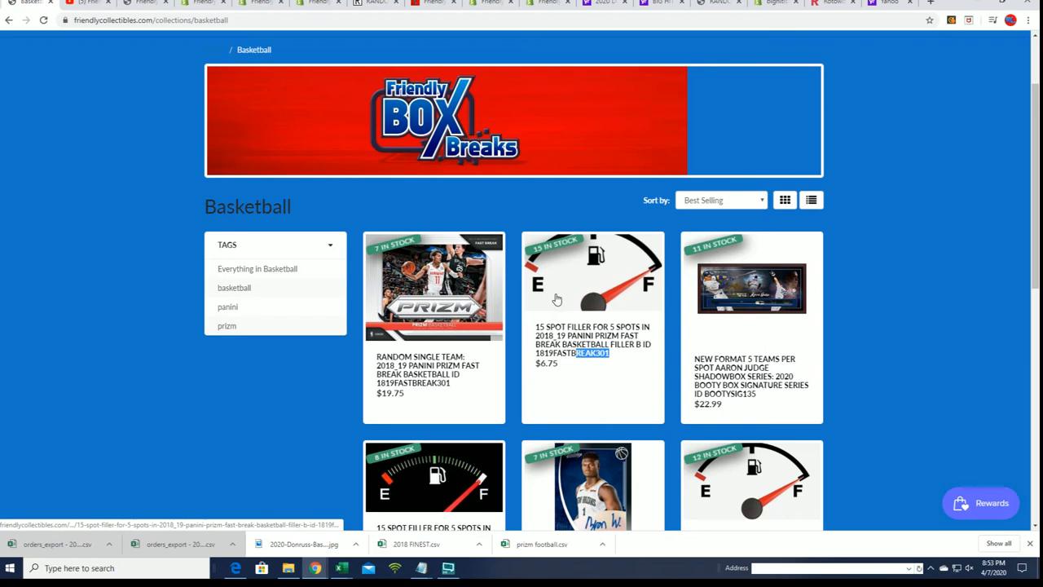
mouse_move(549, 308)
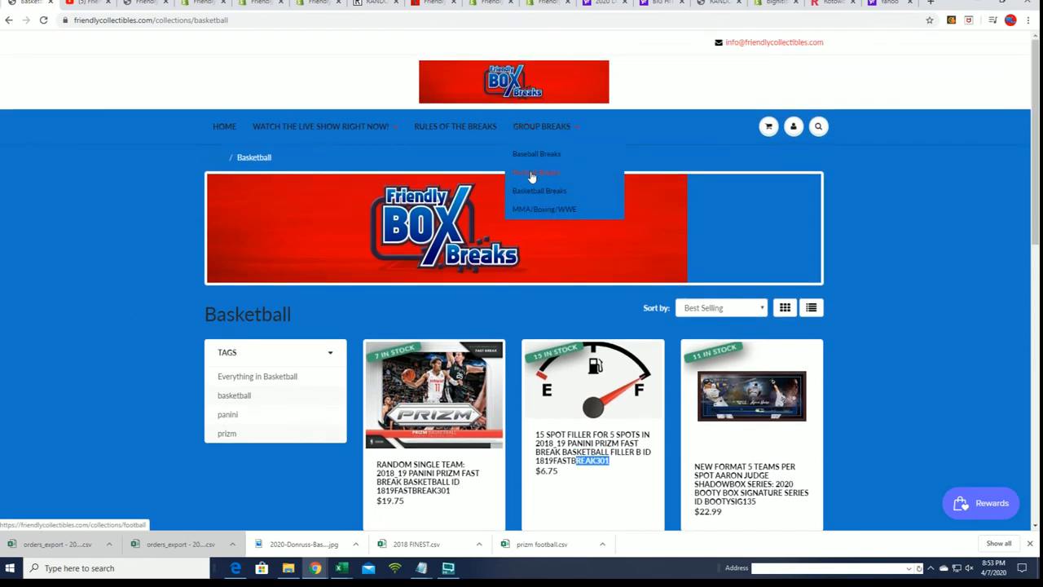
Open Football Breaks and browse the Prizm Football filler and team break listings
click(536, 171)
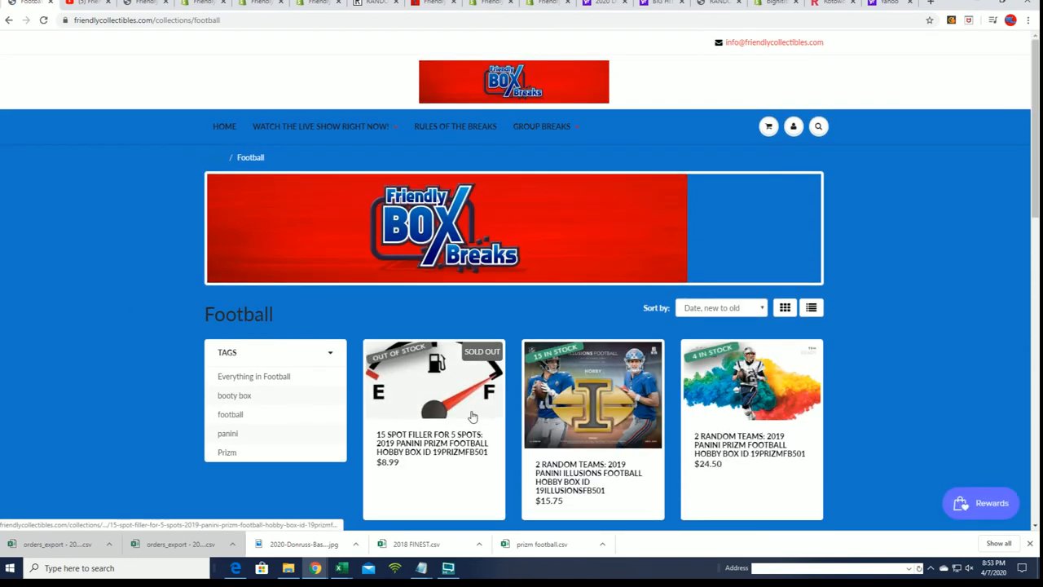
scroll(down, 3)
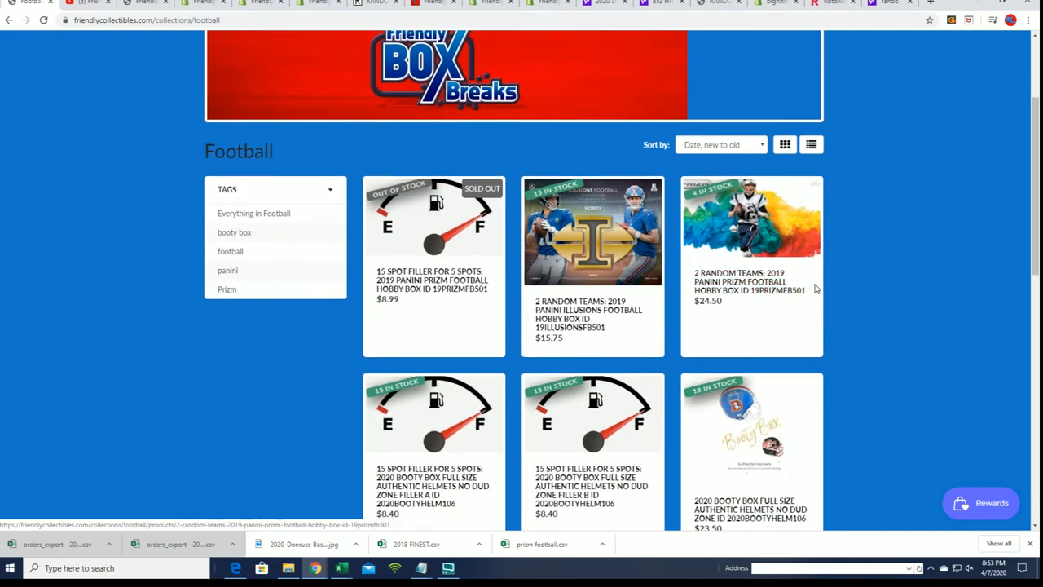
double_click(765, 281)
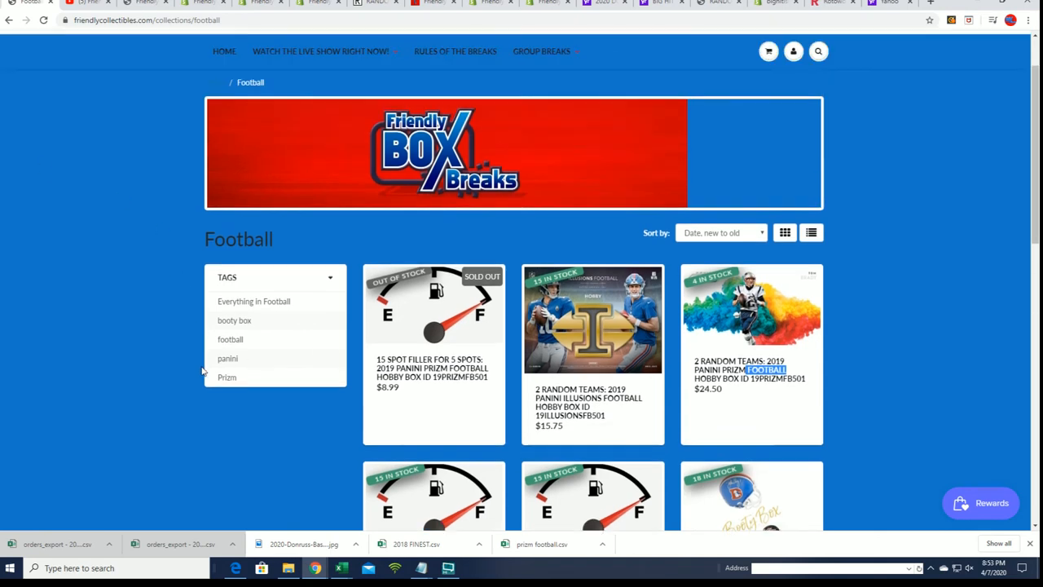
scroll(down, 3)
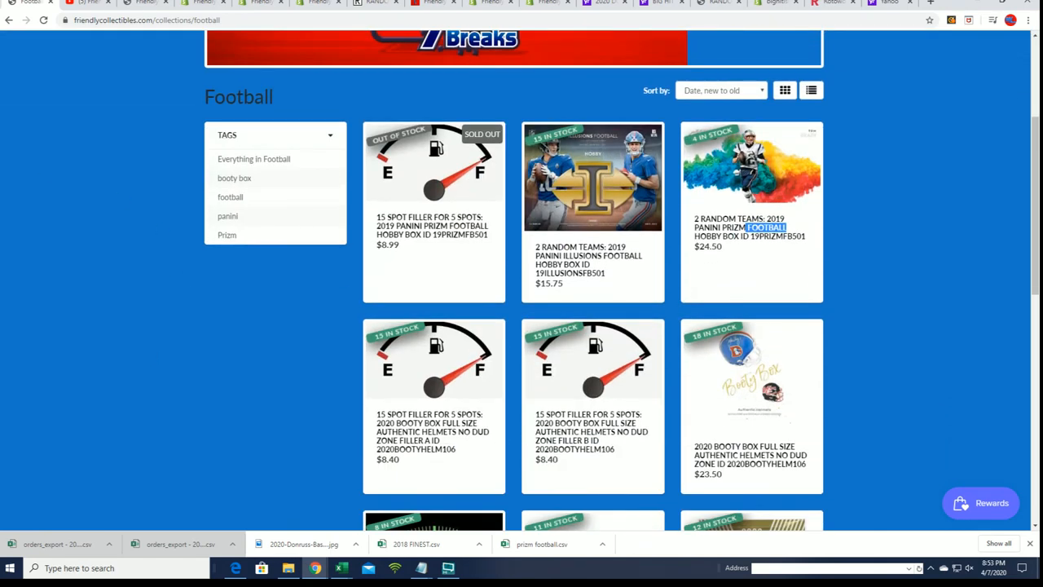